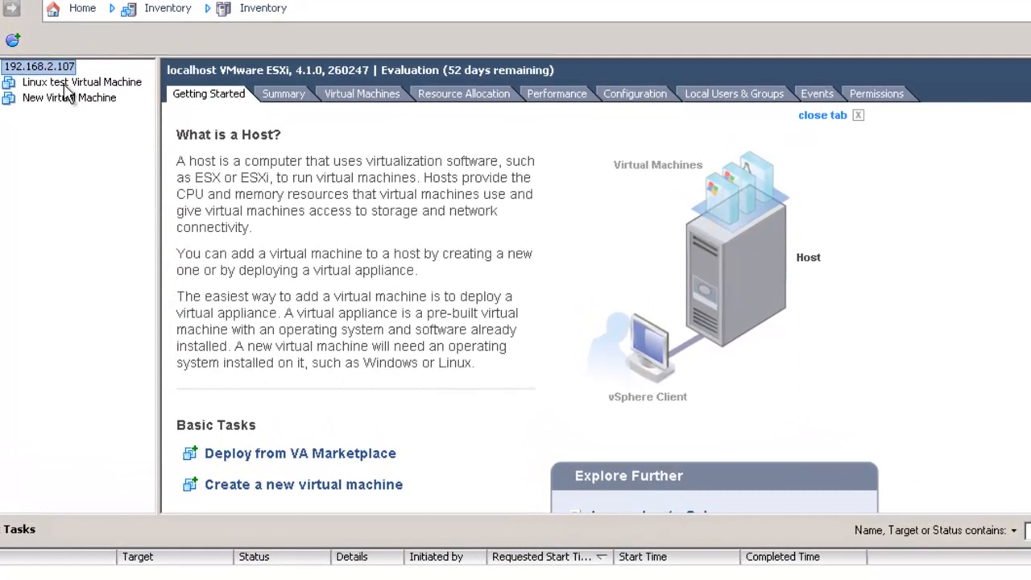
# Open the Linux test VM's Edit Settings and view its CPU and Options settings
pyautogui.rightClick(76, 81)
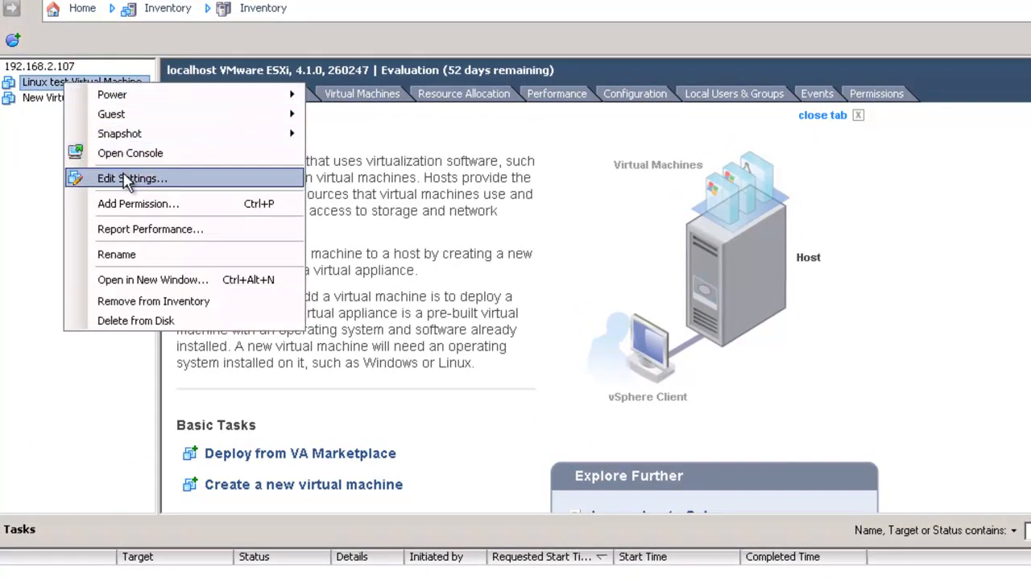
pyautogui.click(137, 179)
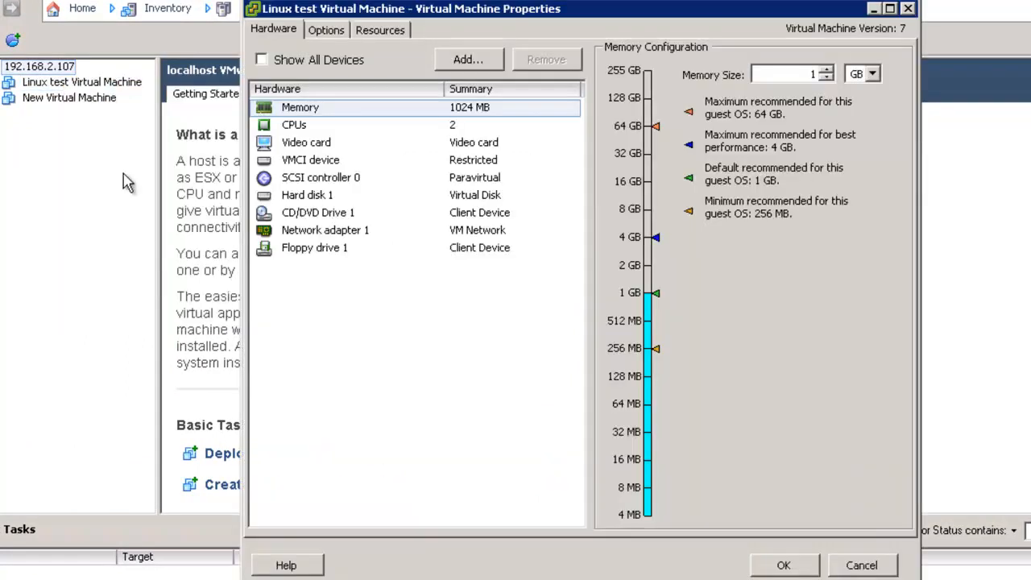
pyautogui.moveTo(332, 143)
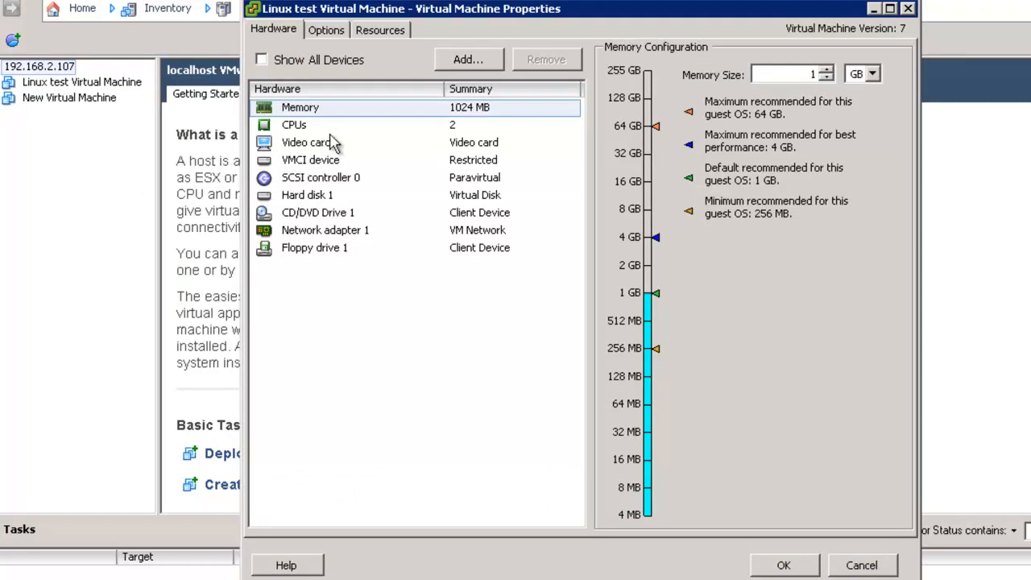
pyautogui.click(296, 124)
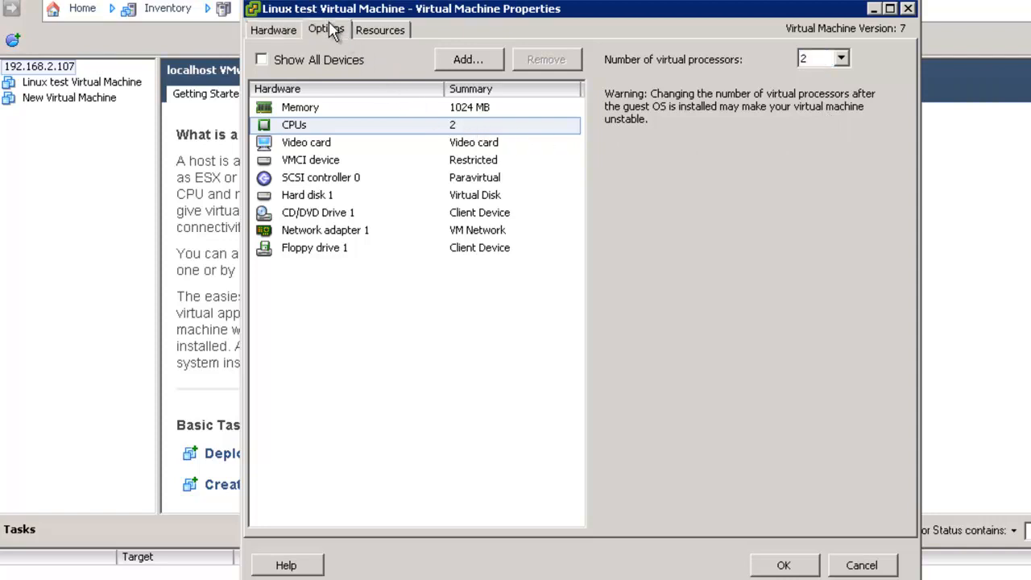
pyautogui.click(327, 30)
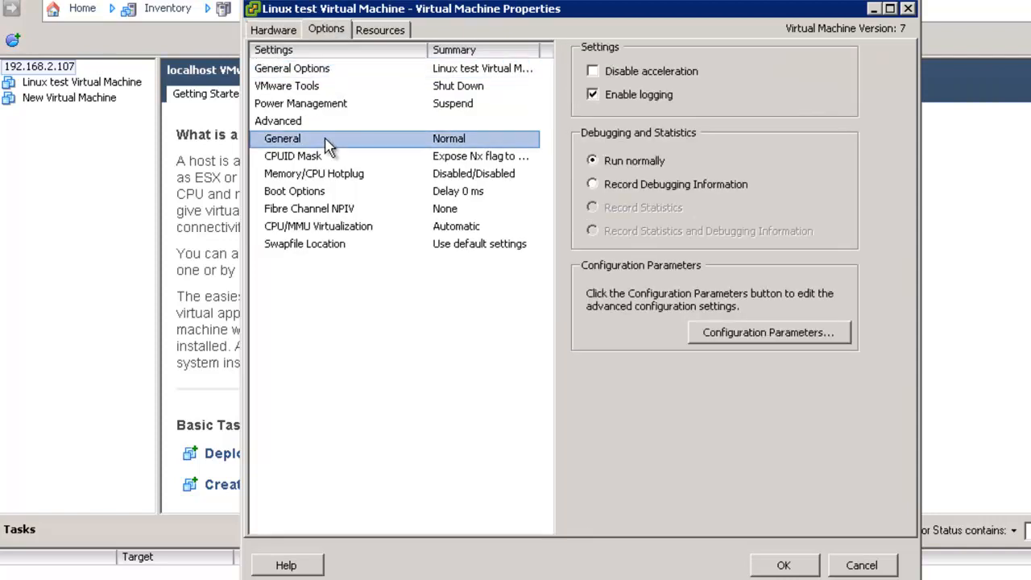
pyautogui.moveTo(717, 332)
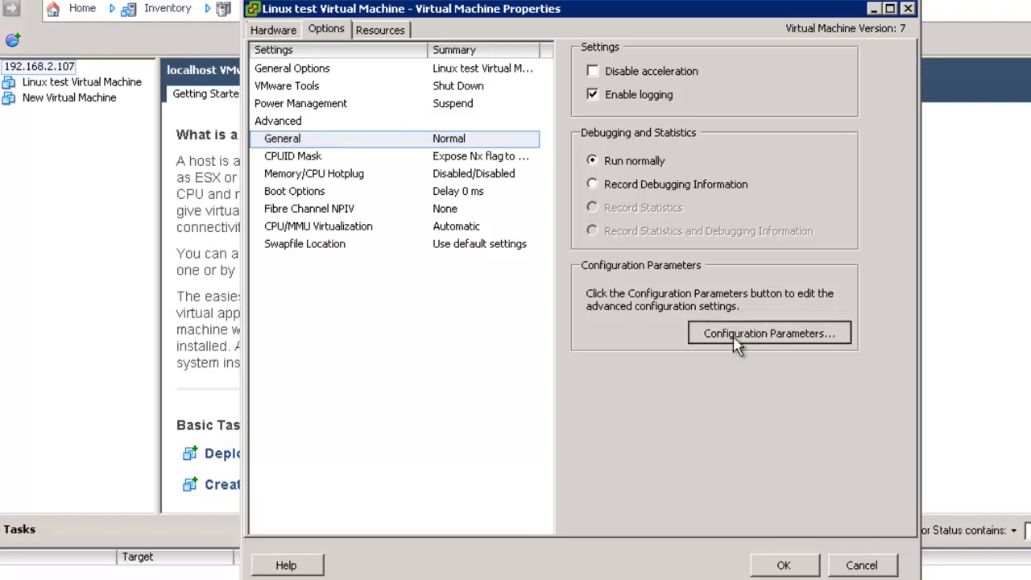
# Add configuration parameter cpuid.coresPerSocket with value 2 for the Linux test VM
pyautogui.click(768, 333)
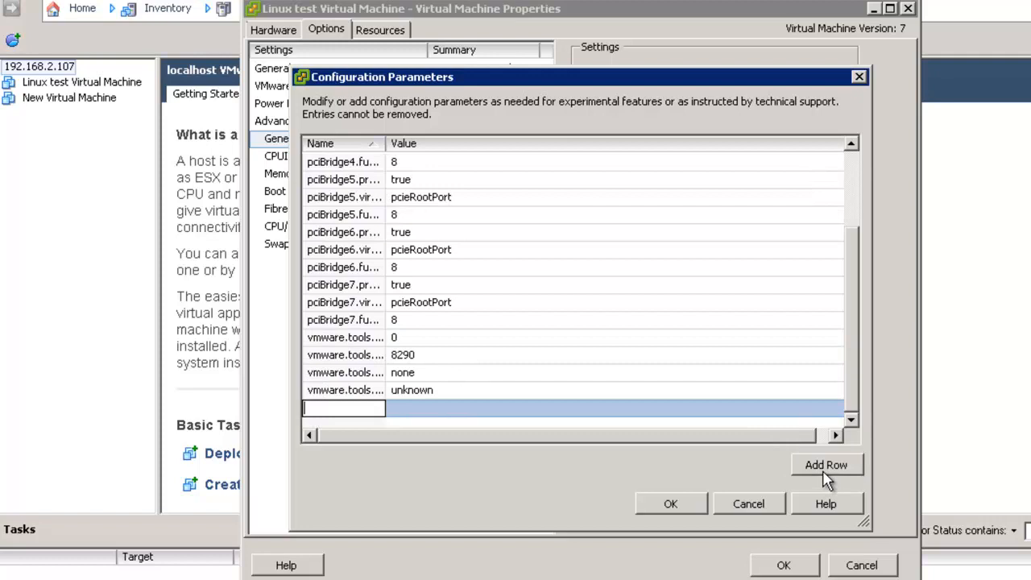
pyautogui.write('cpuid.')
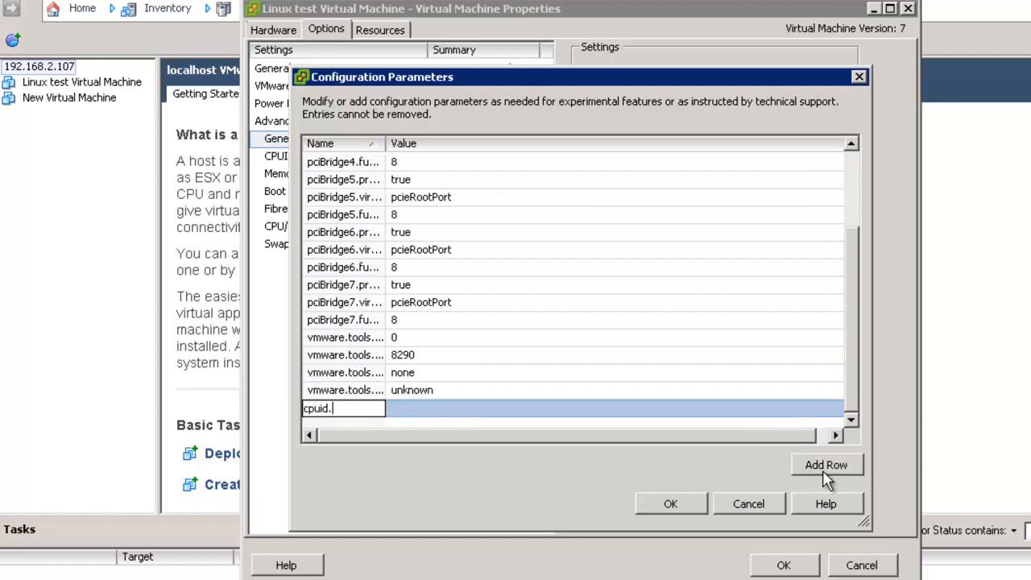
pyautogui.write('cores')
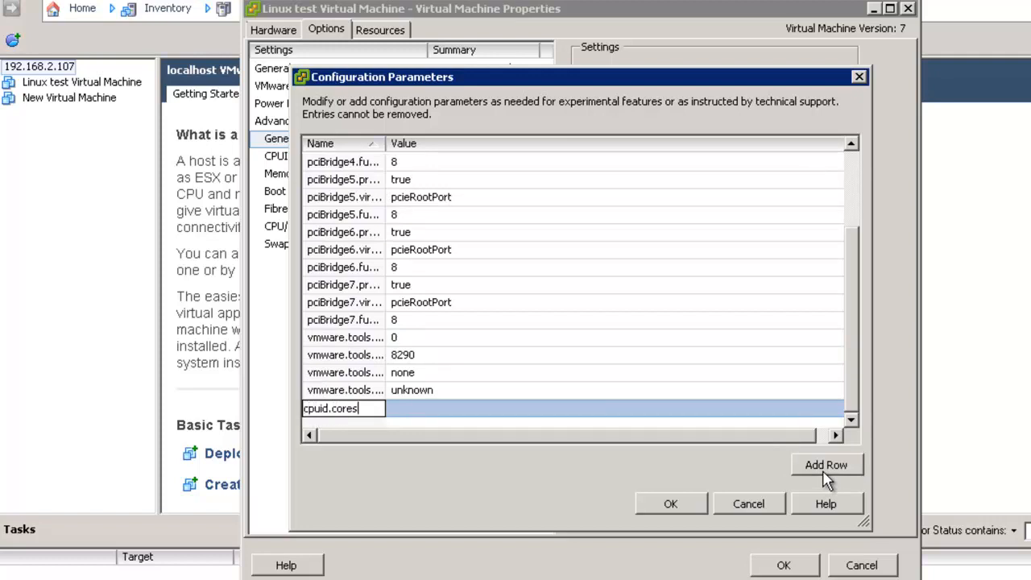
pyautogui.write('PerSocket')
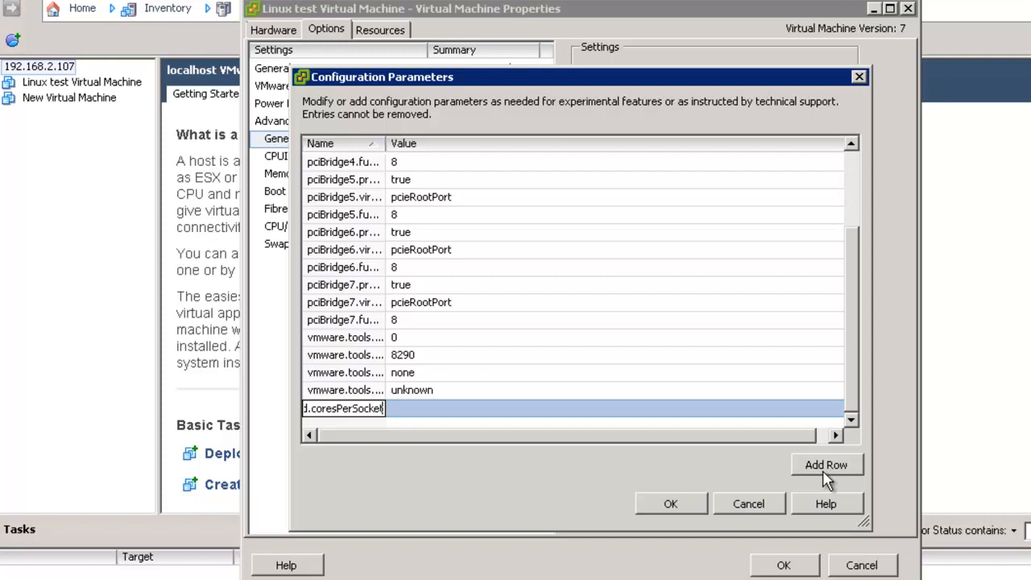
pyautogui.press('Tab')
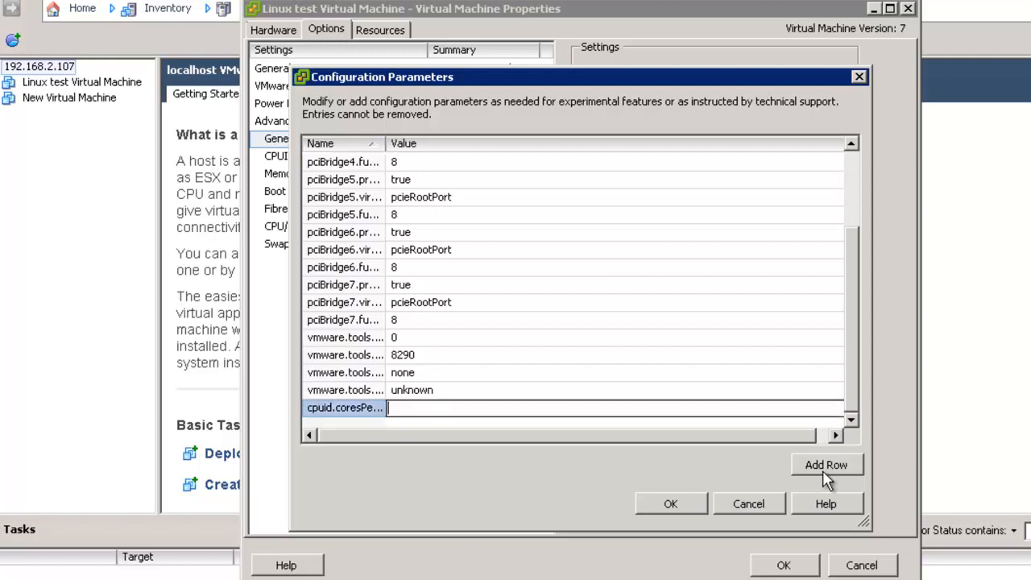
pyautogui.write('2')
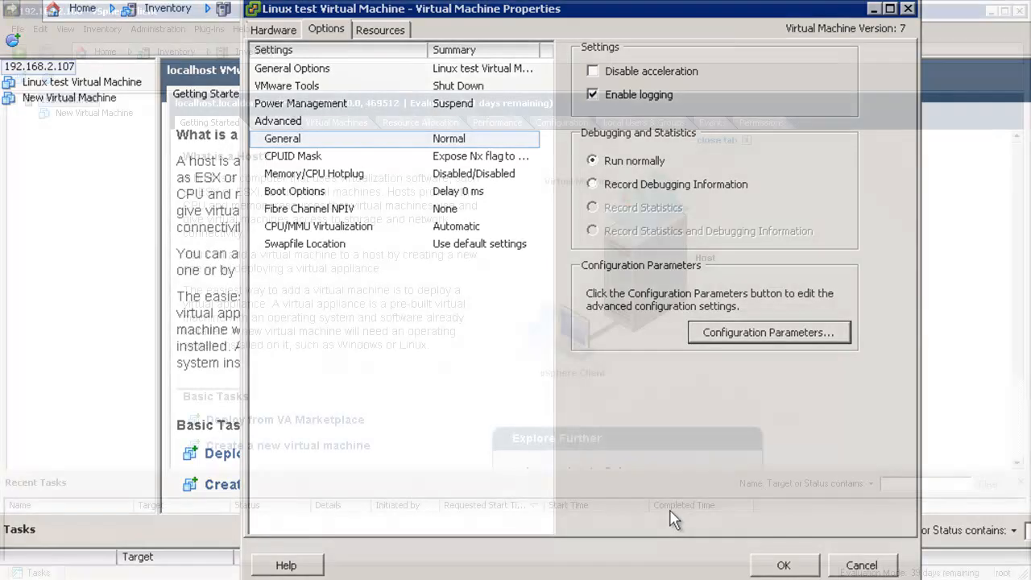
# Apply and close the Linux test VM's properties with OK
pyautogui.click(859, 565)
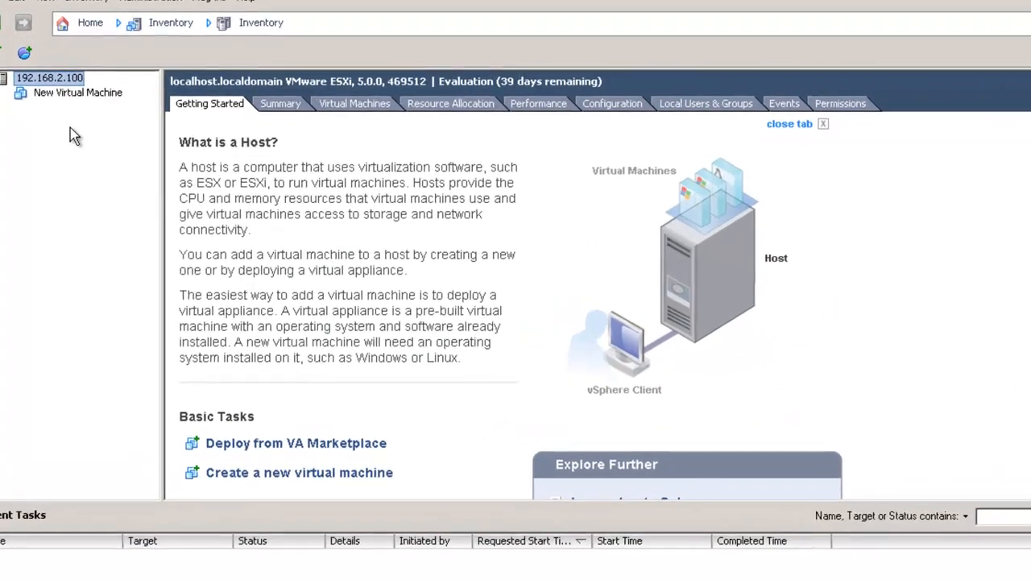
# Set New Virtual Machine's CPUs to 2 virtual sockets, 1 core each, and apply
pyautogui.rightClick(77, 92)
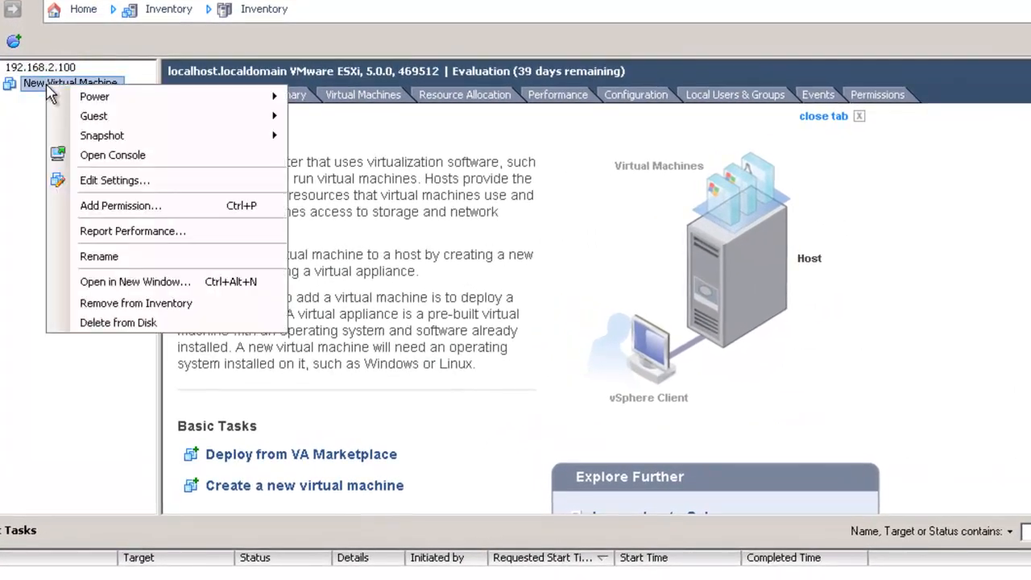
pyautogui.click(83, 197)
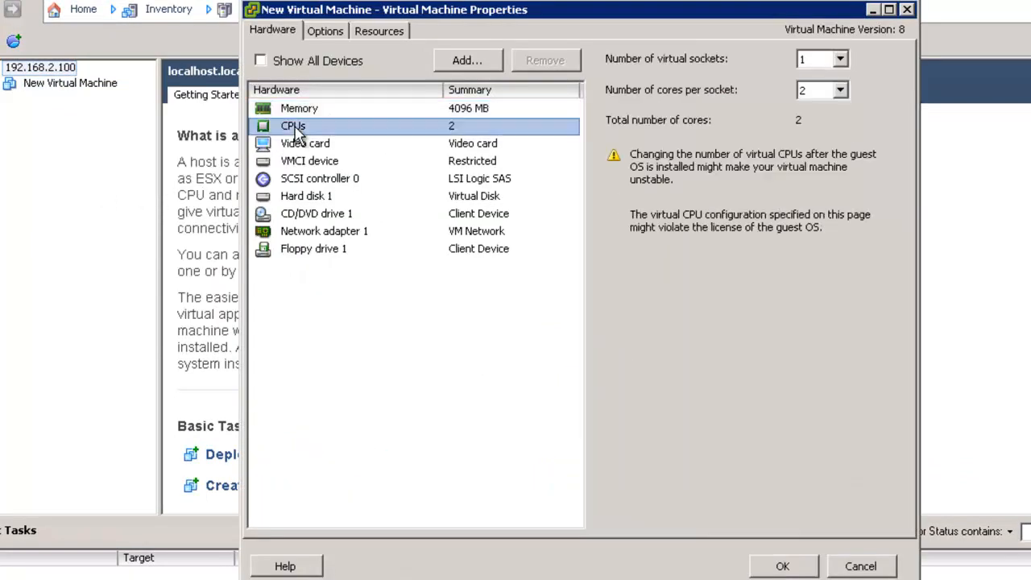
pyautogui.moveTo(700, 160)
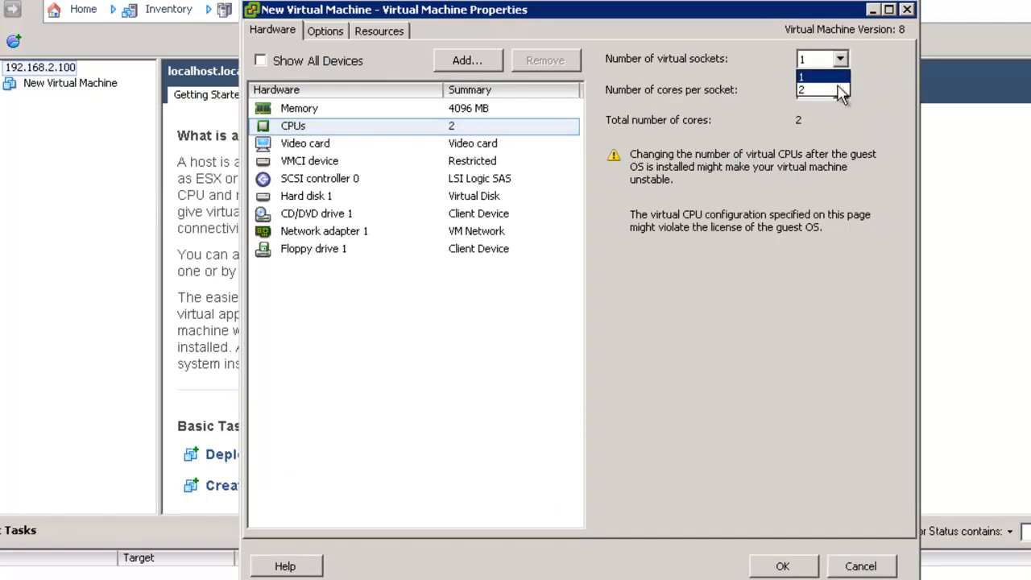
pyautogui.click(808, 89)
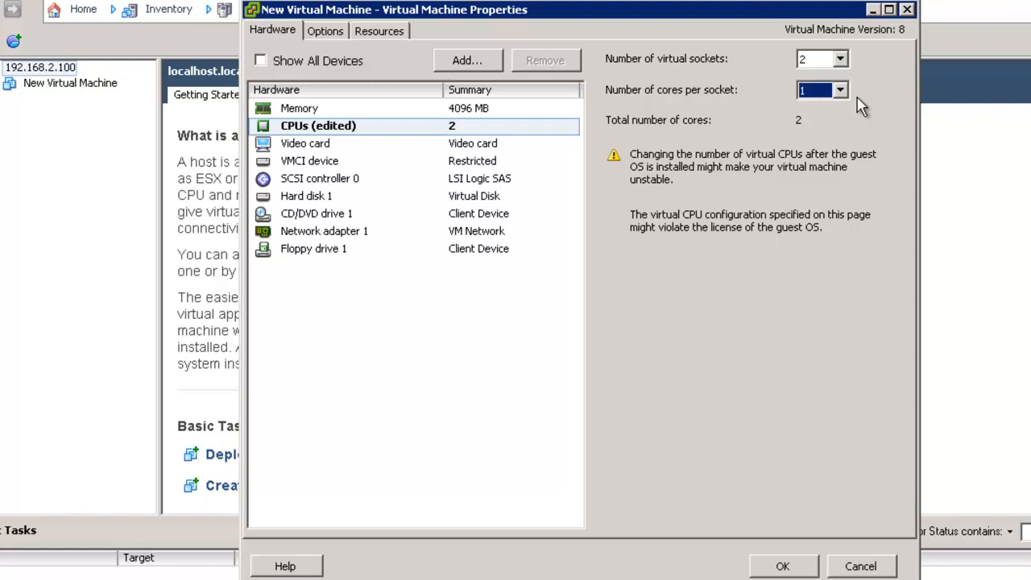
pyautogui.moveTo(834, 280)
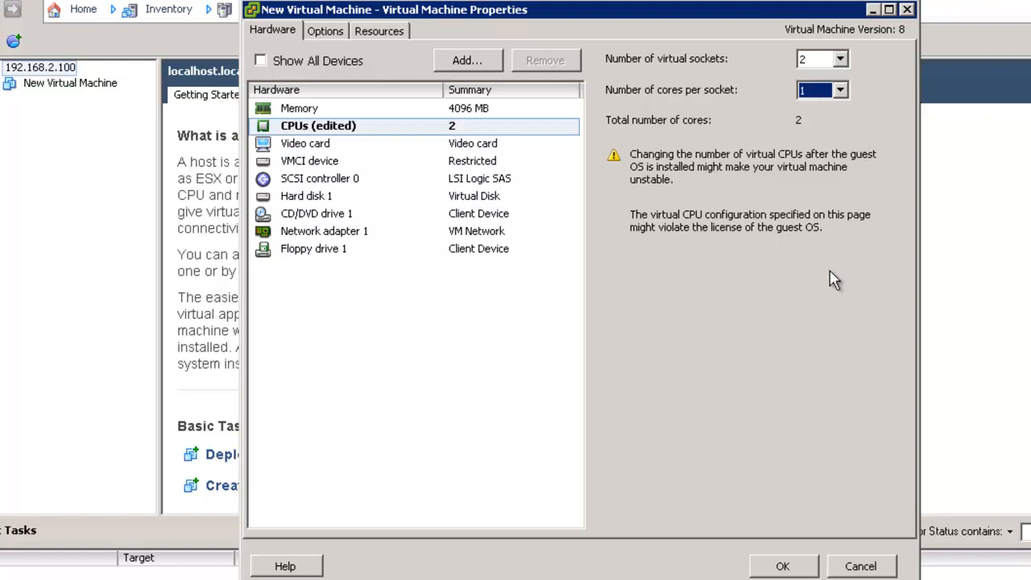
pyautogui.moveTo(770, 564)
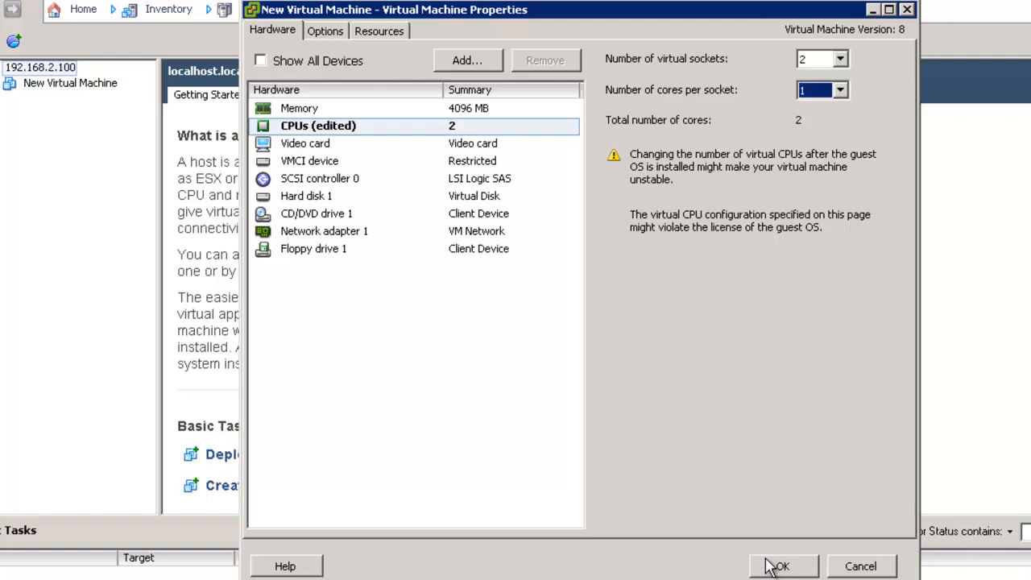
pyautogui.click(781, 565)
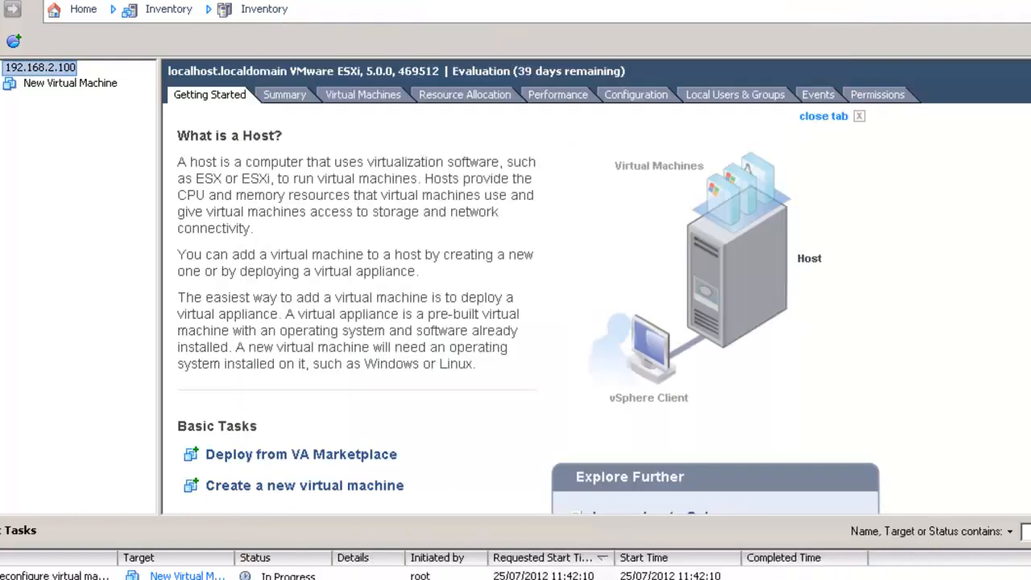